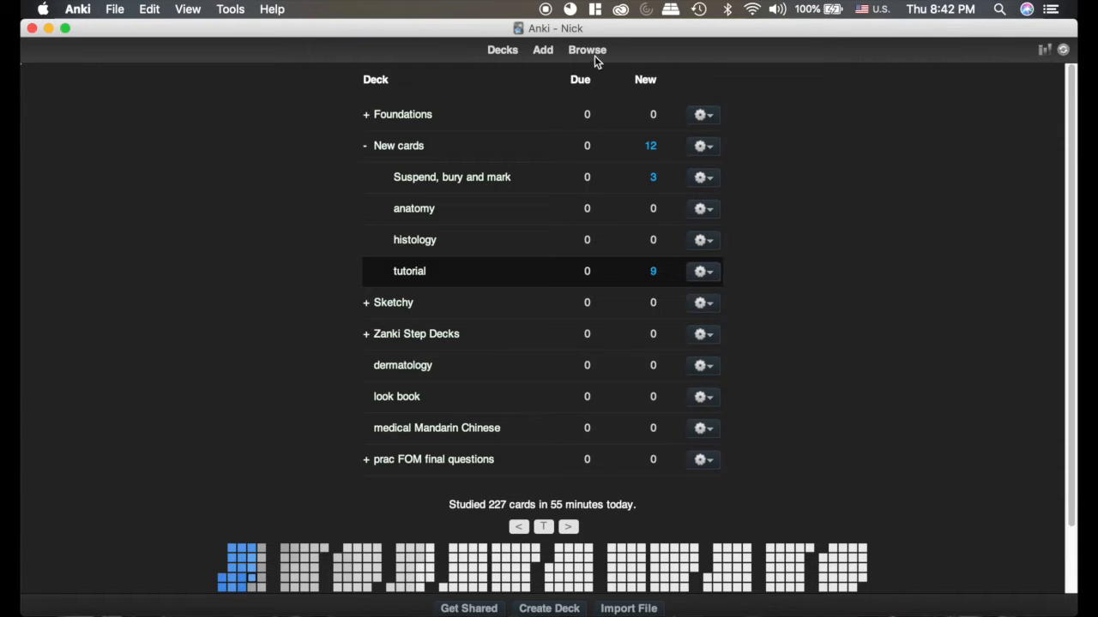
- Open the Anki card browser with the Browse button
click(585, 49)
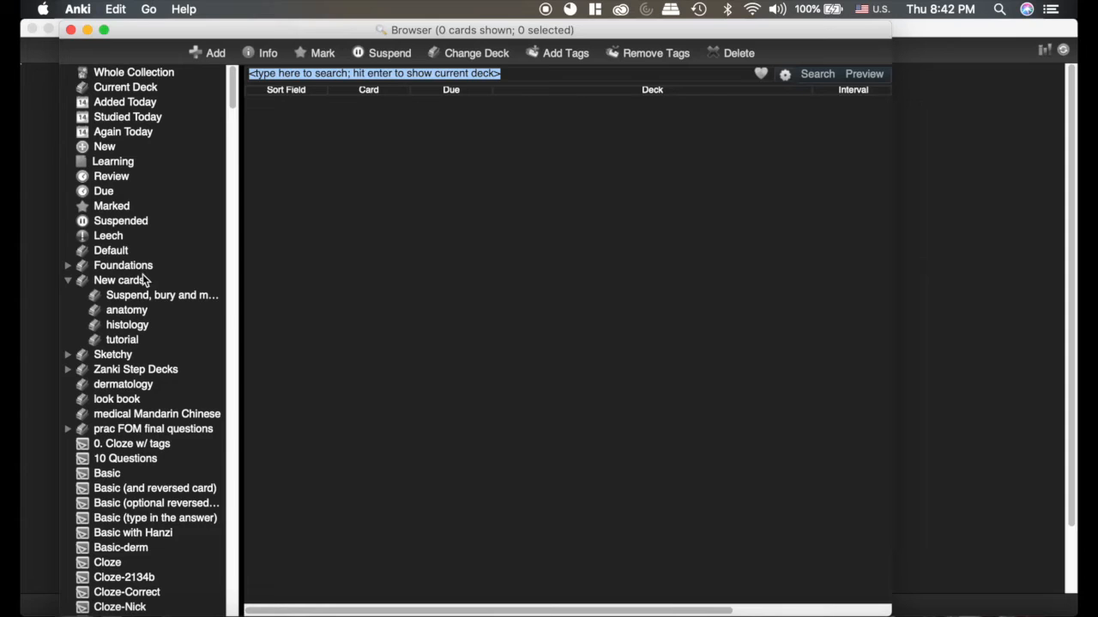
- List the Foundations deck and view the CF chronic sinopulmonary disease cloze note's text
click(123, 265)
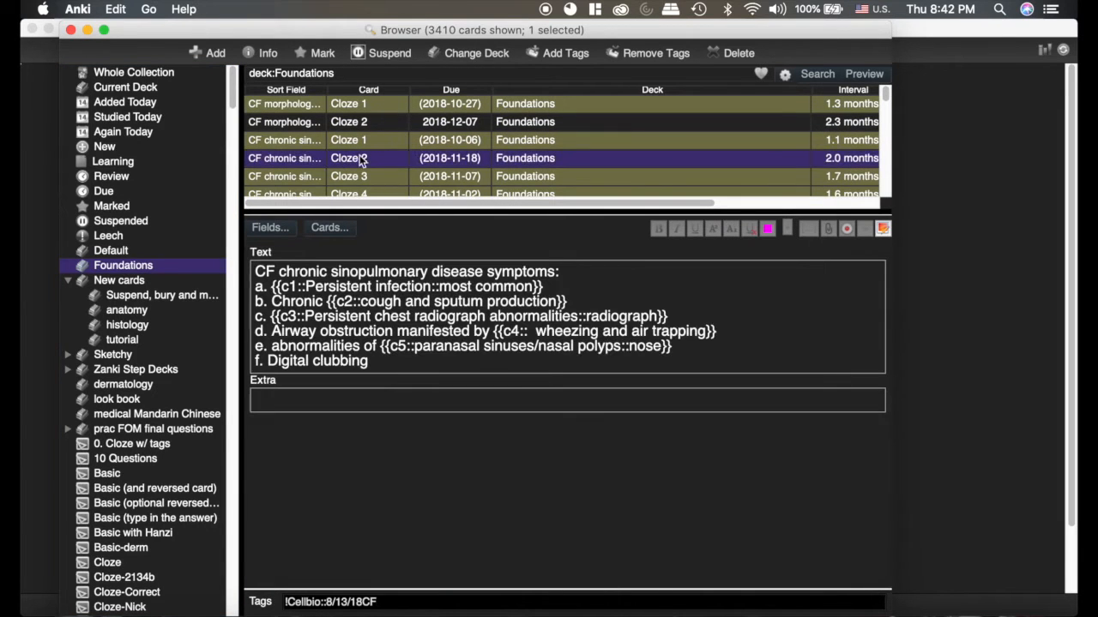
click(378, 140)
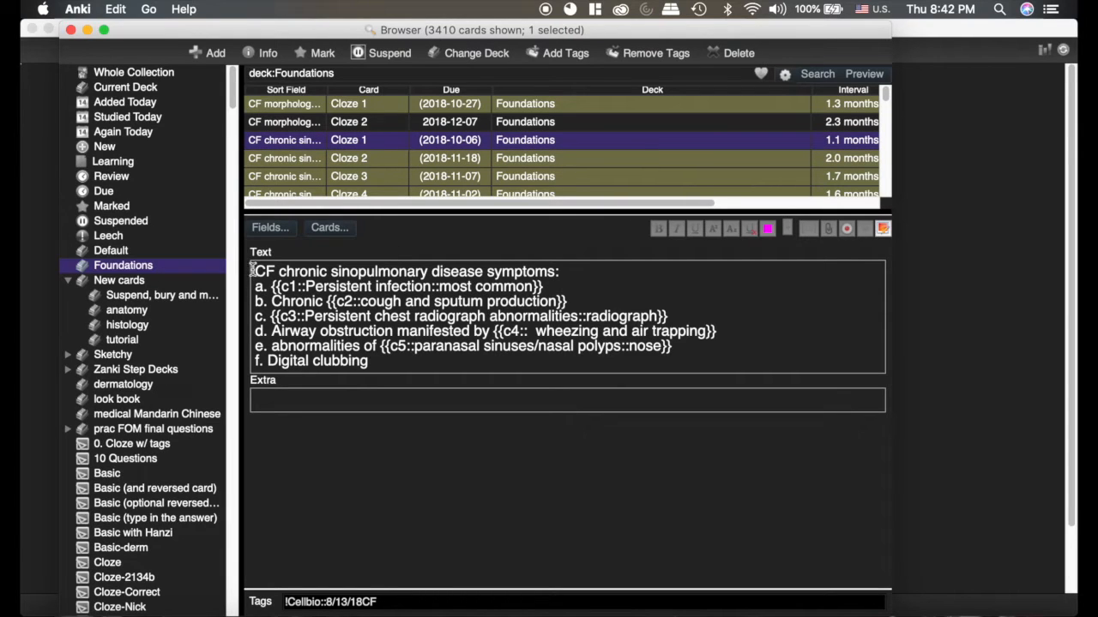
click(252, 286)
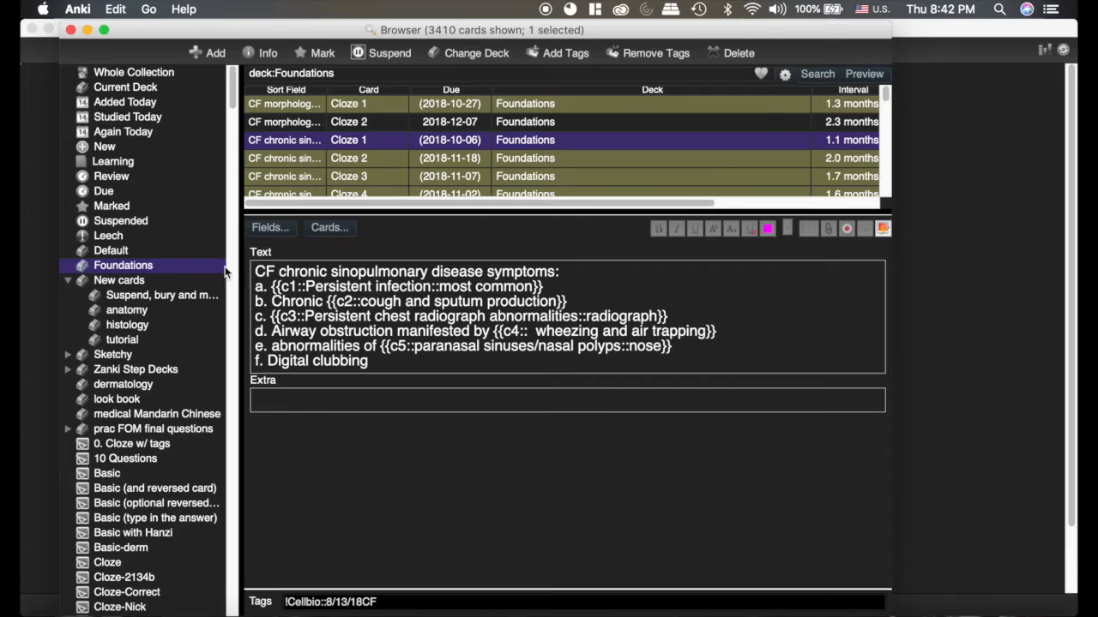
mouse_move(238, 262)
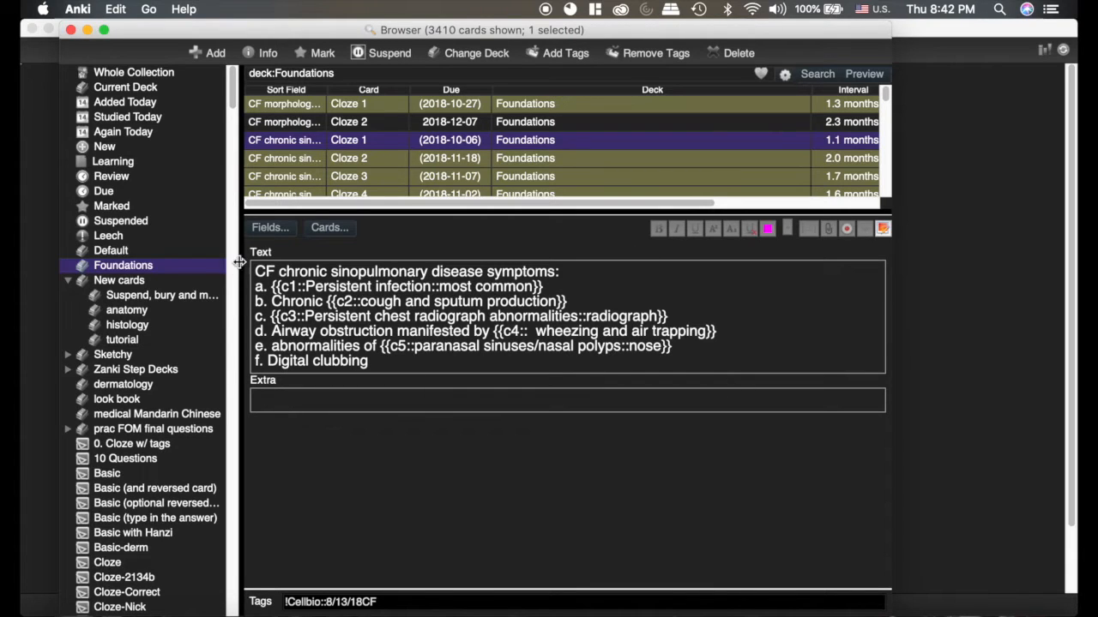
mouse_move(248, 252)
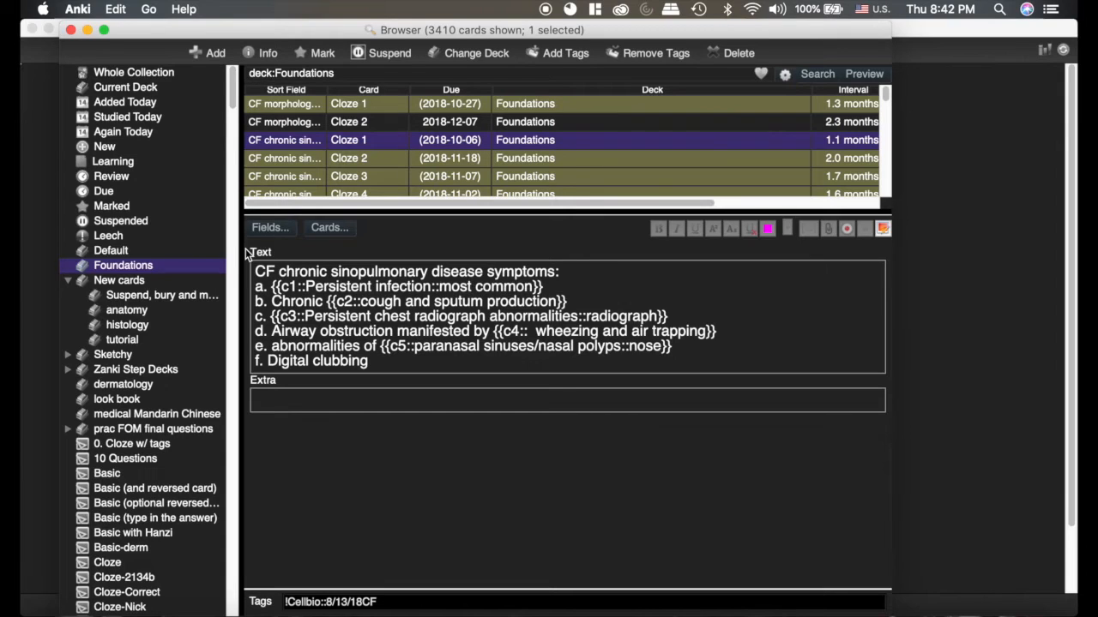
mouse_move(386, 142)
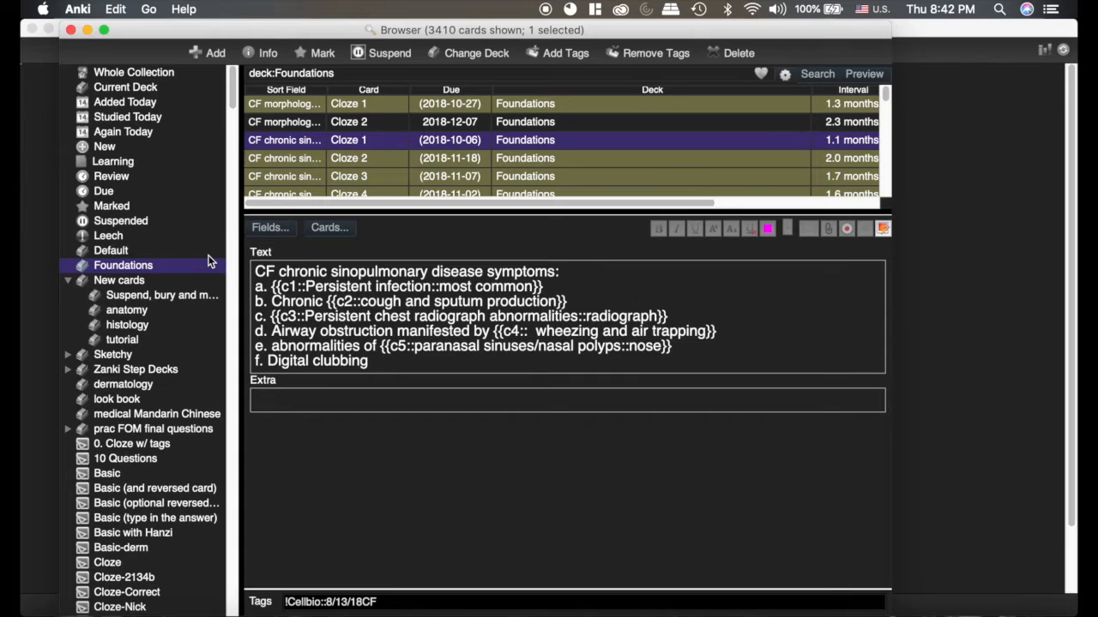
mouse_move(134, 377)
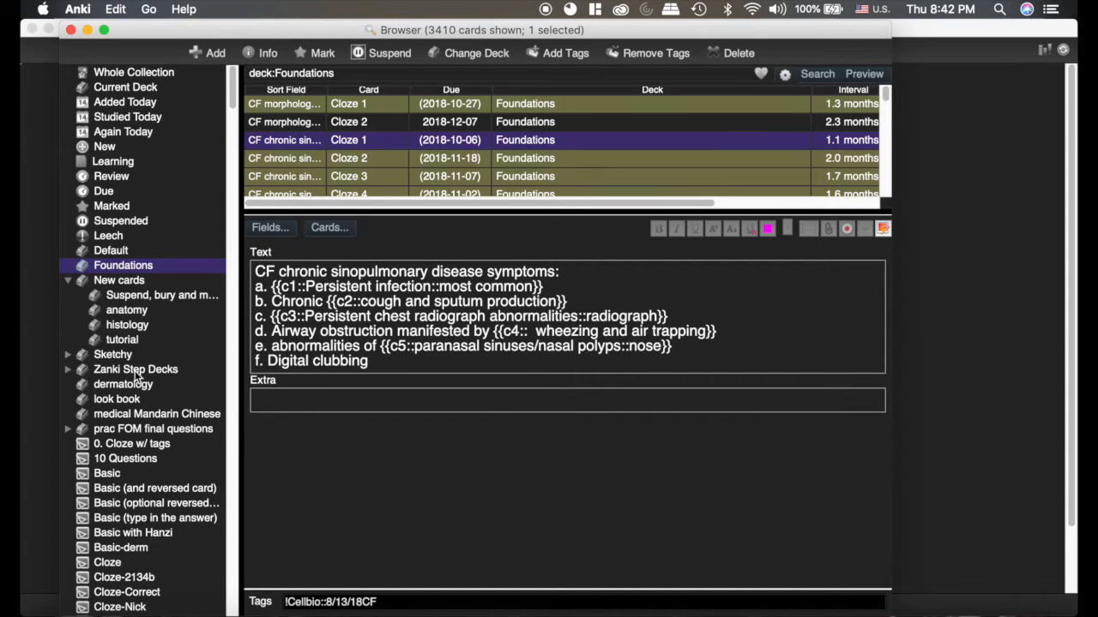
- Search the Zanki Step Decks for 'isocitrate' to show the isocitrate dehydrogenase note
click(134, 369)
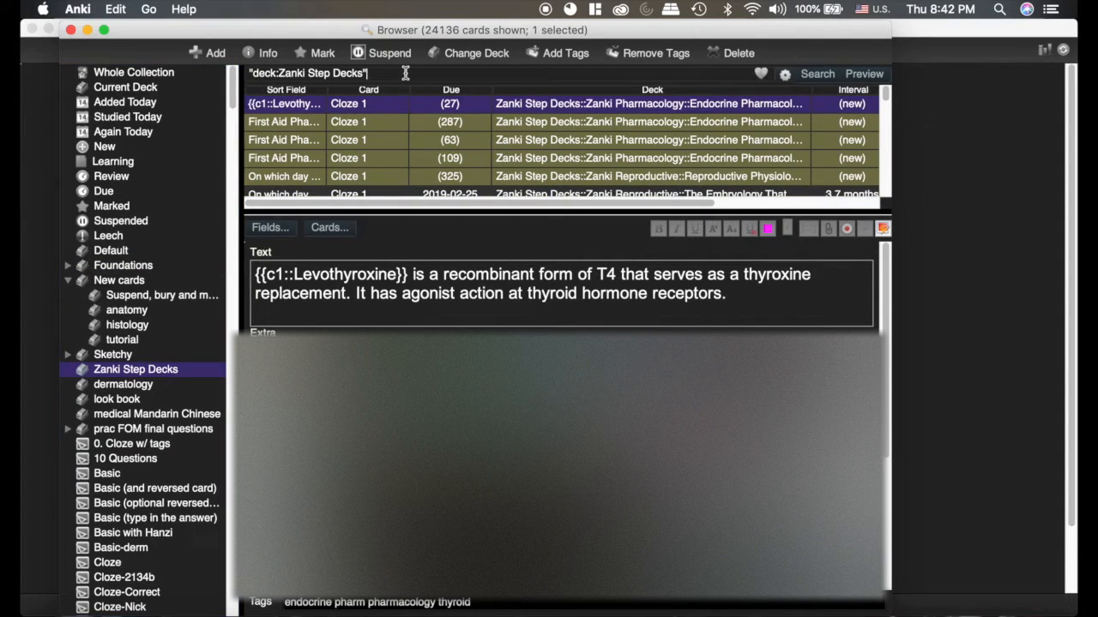
text(isocitrate)
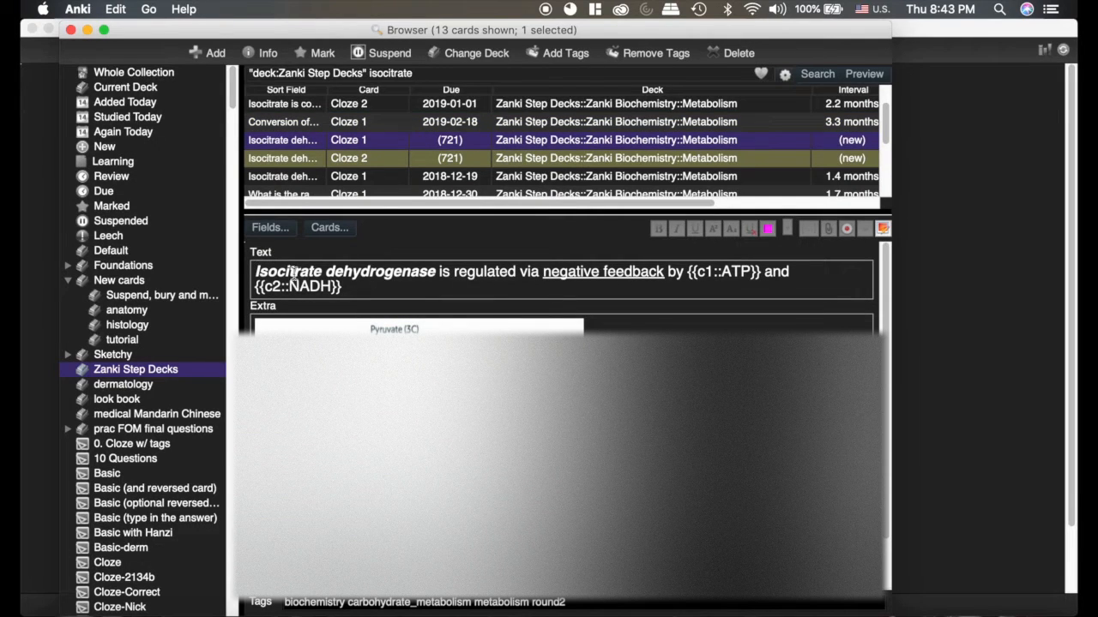
mouse_move(565, 278)
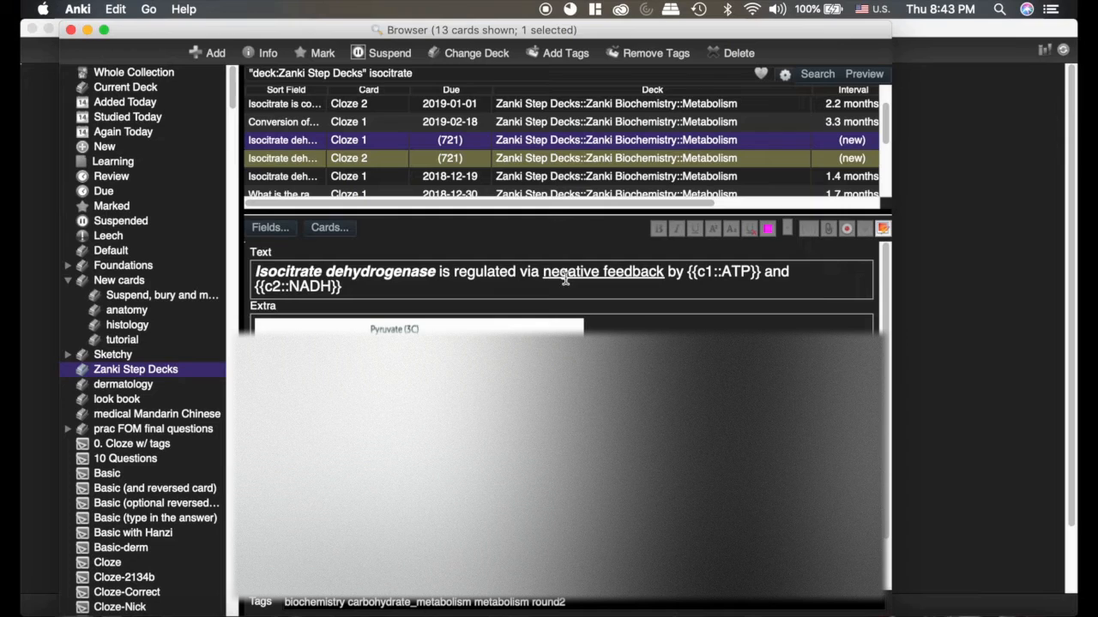
mouse_move(590, 260)
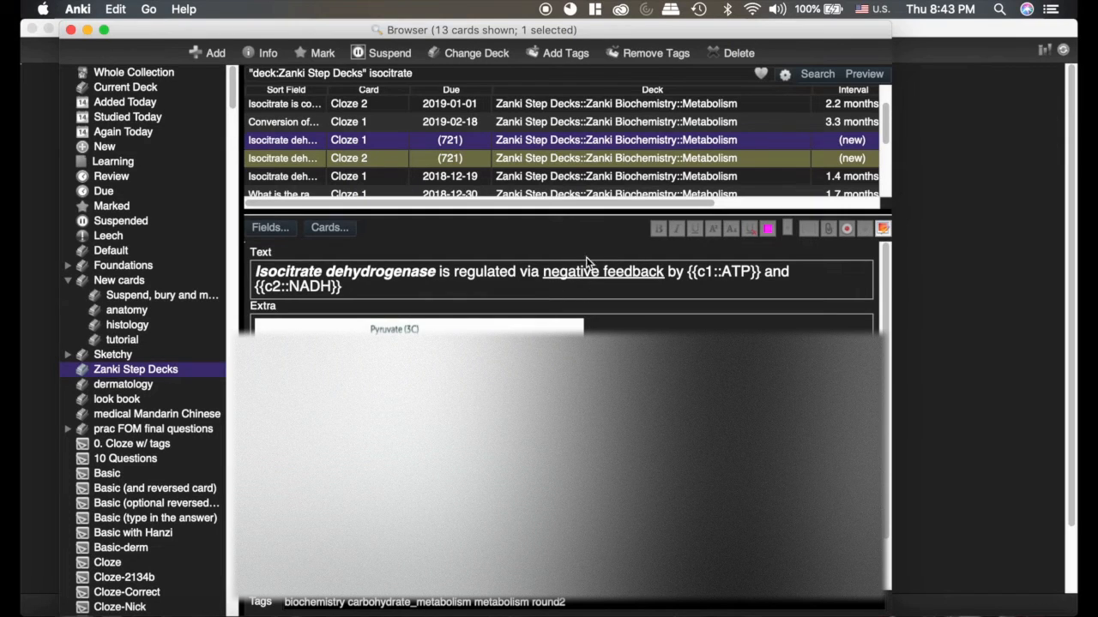
mouse_move(574, 276)
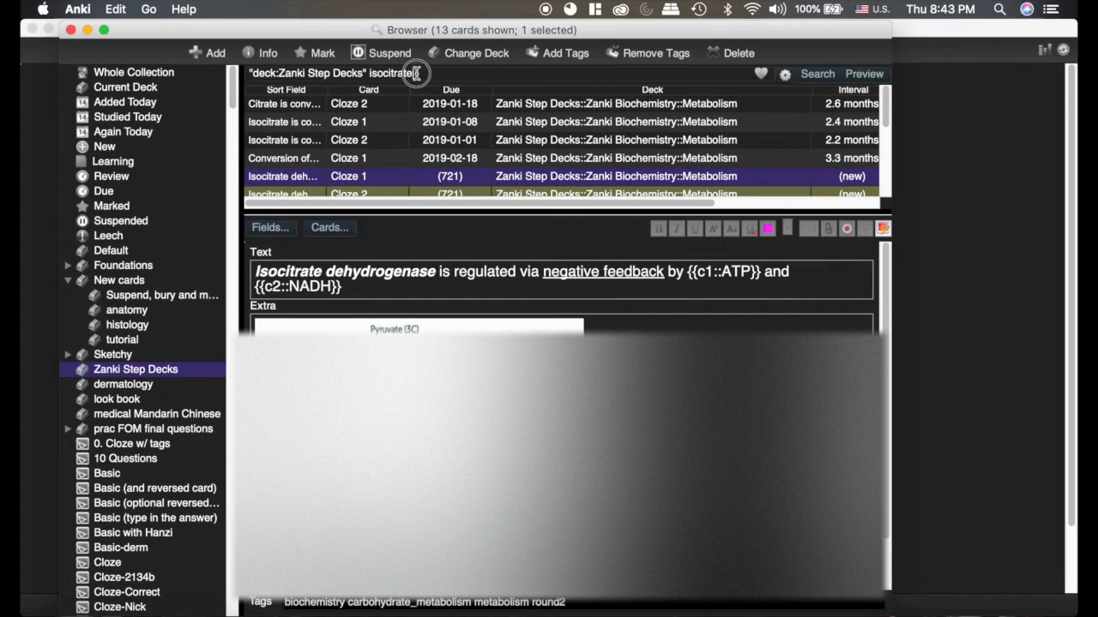
- Search the Zanki Step Decks for 'ketoglutarate' and scroll through the 35 results
text(ketogluta)
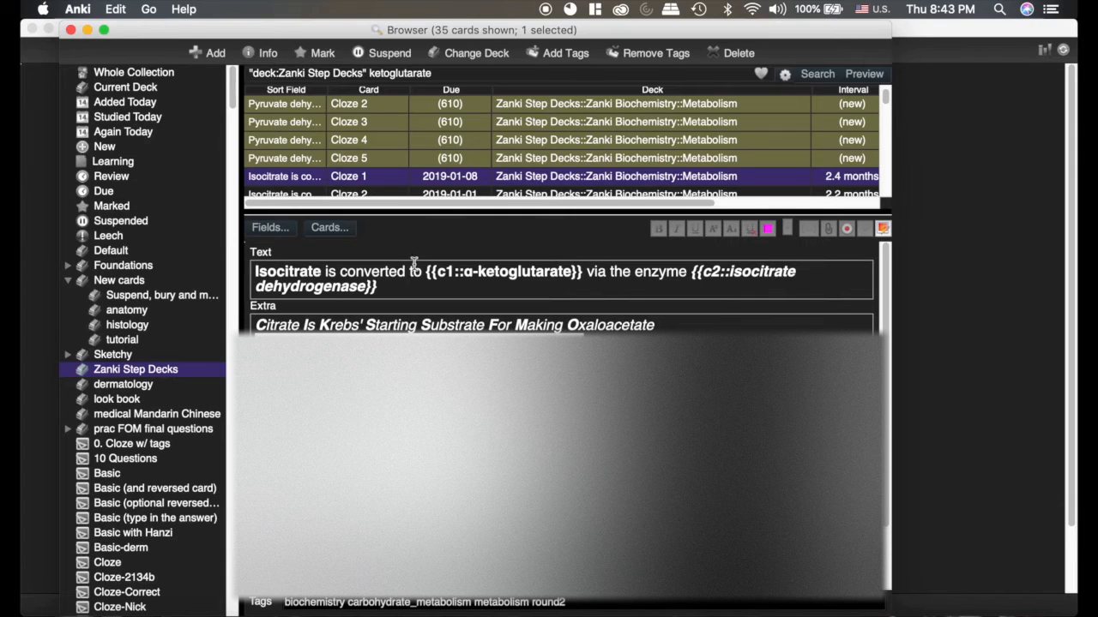
scroll(down, 3)
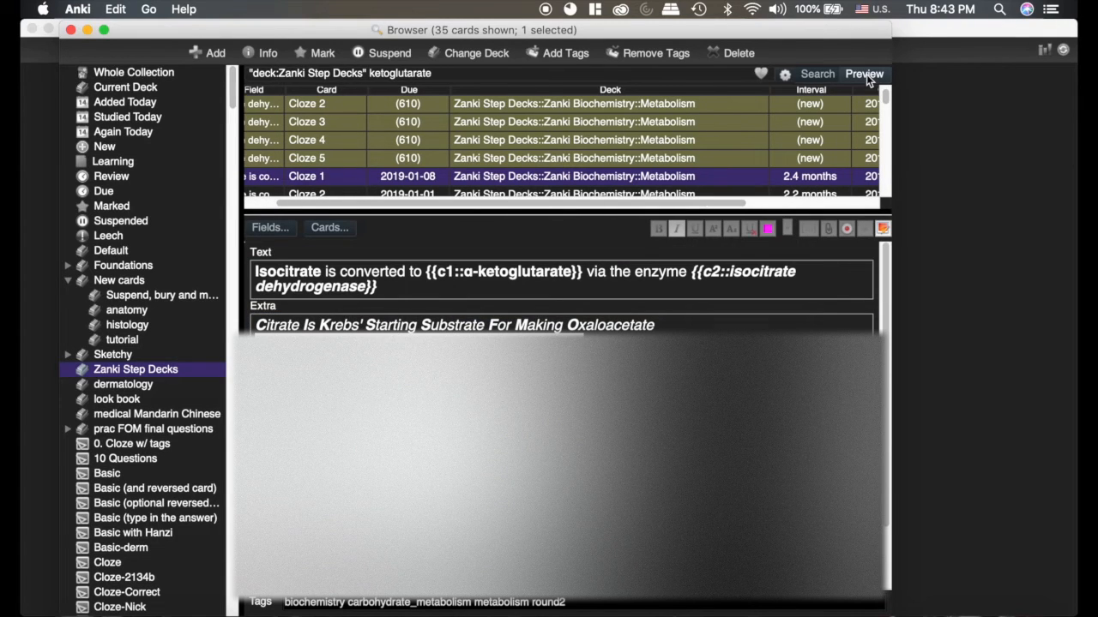
click(866, 74)
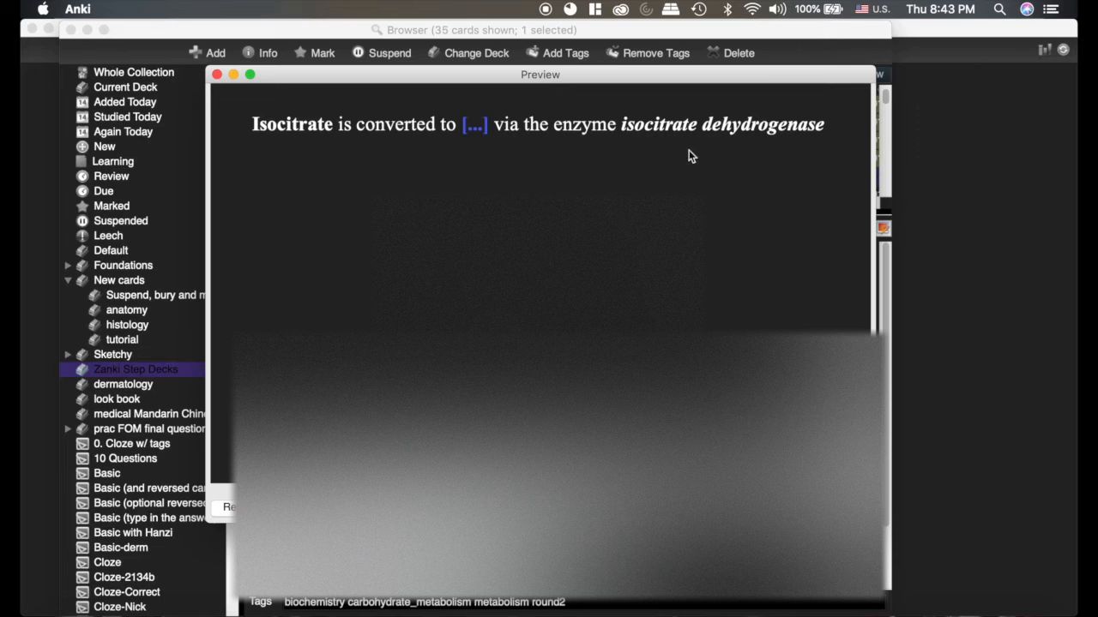
mouse_move(640, 124)
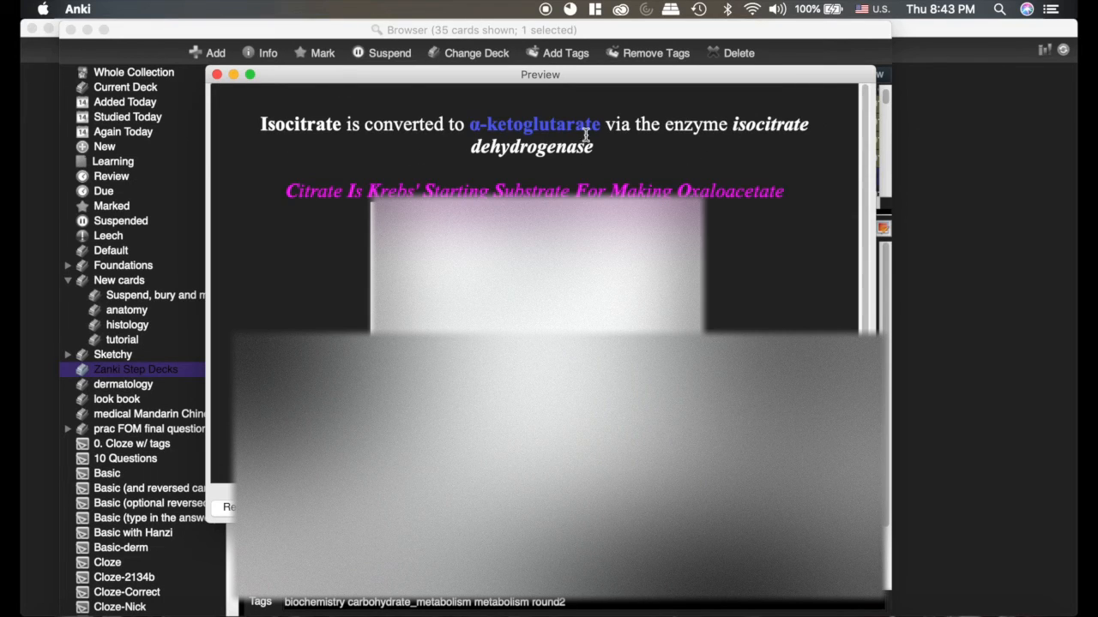
mouse_move(796, 201)
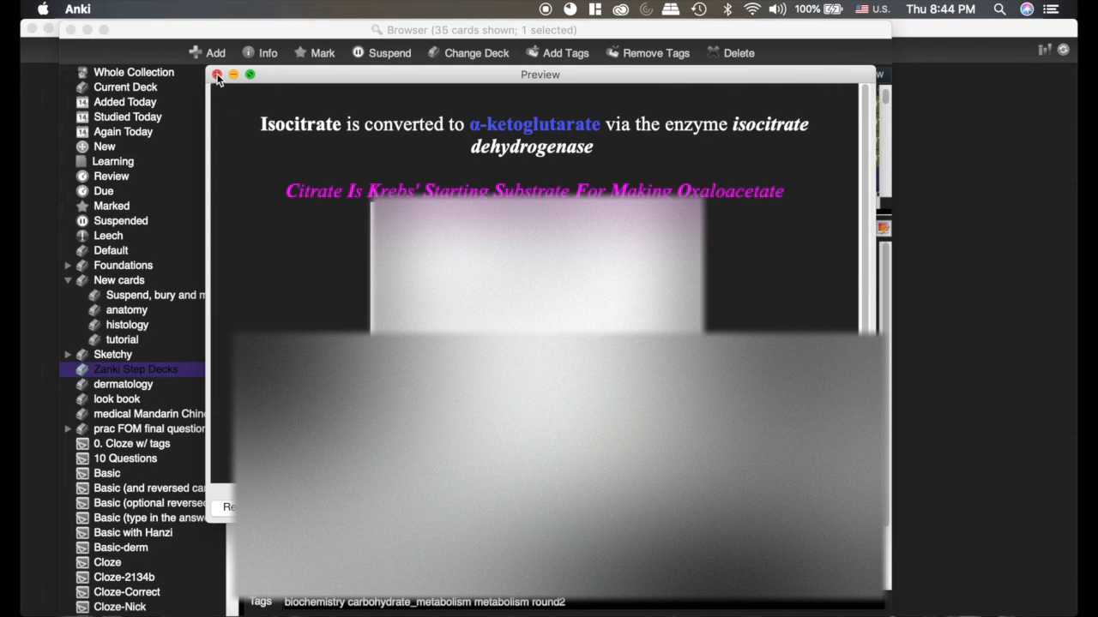
click(215, 75)
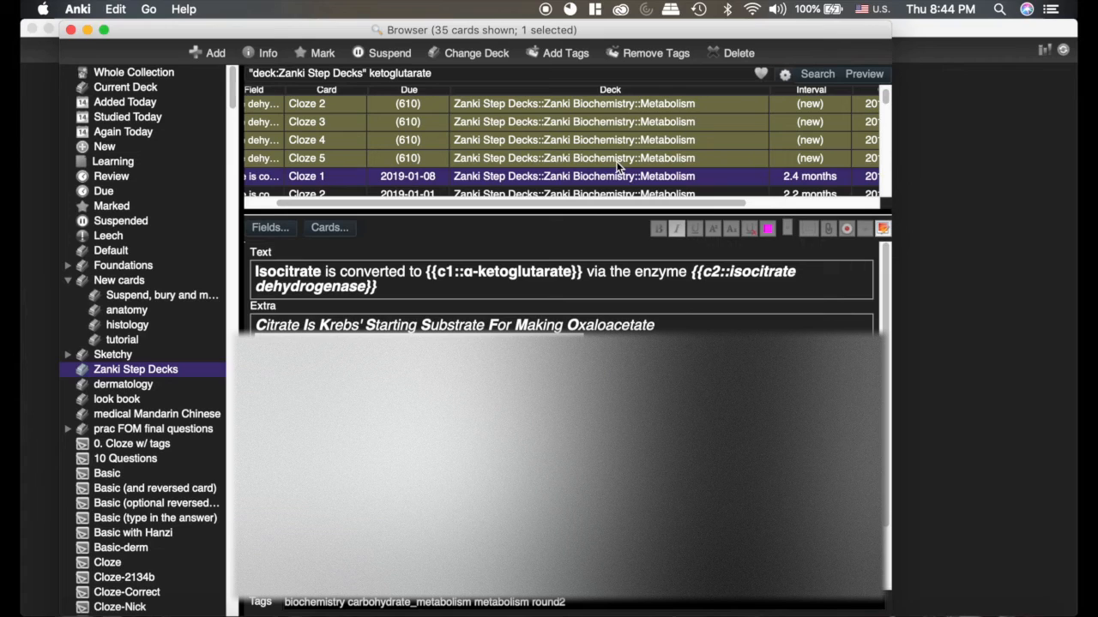